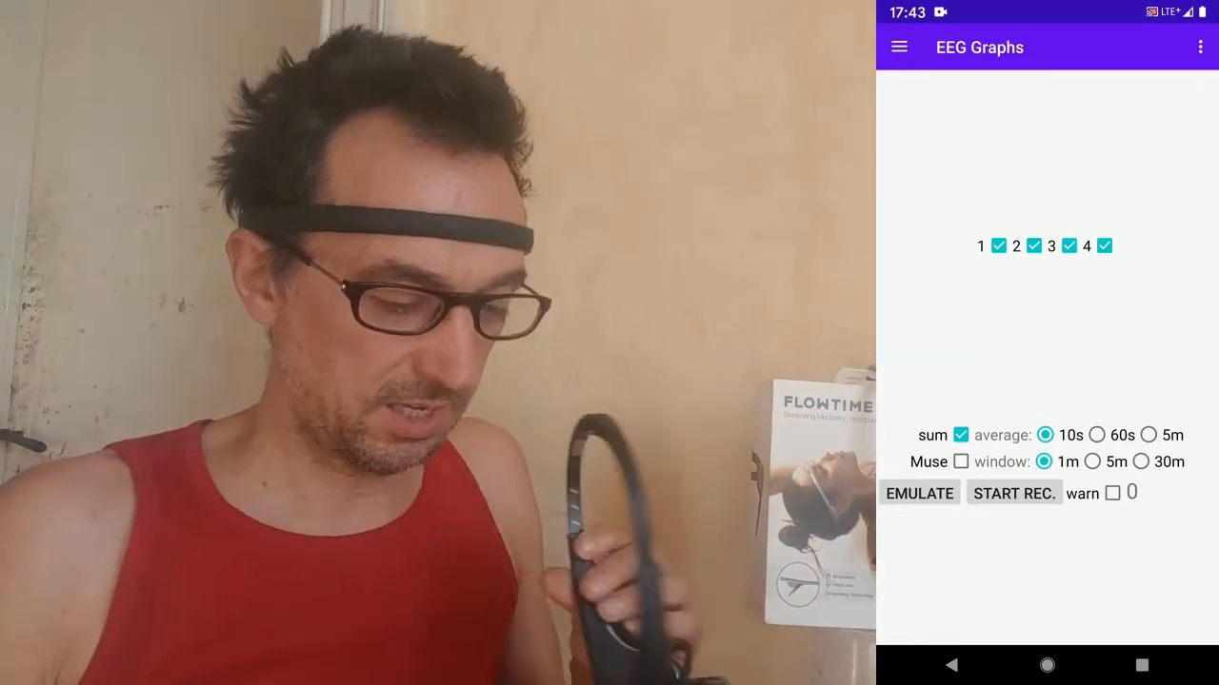
Step: Open the navigation drawer listing EEG Graphs, Neuro Feedback, Saved Sessions and BCI options
left_click(898, 46)
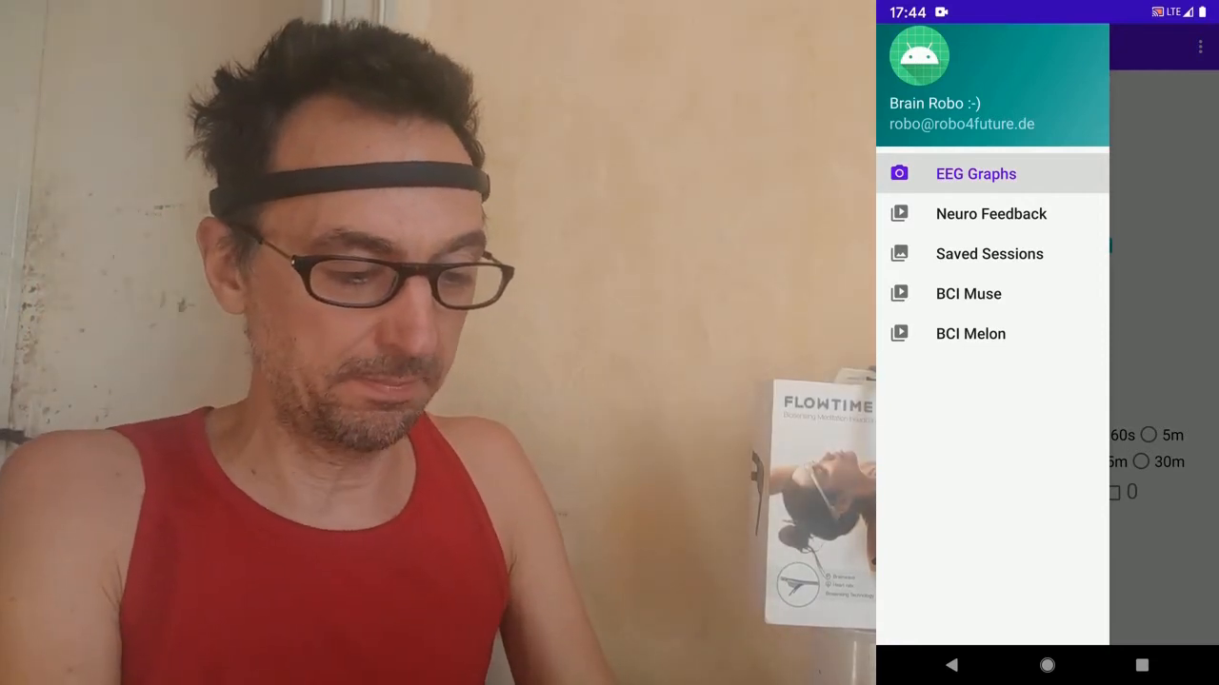
Step: Connect the Melon headband from BCI Melon, then return to the EEG Graphs screen
left_click(969, 333)
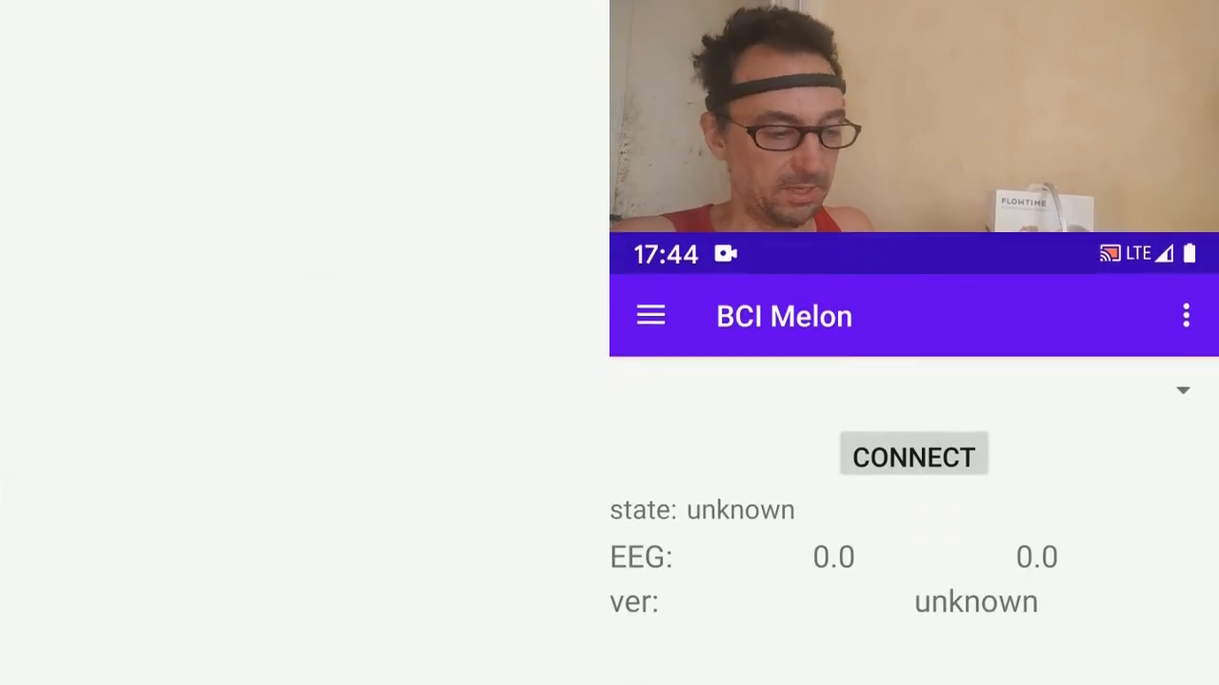
left_click(913, 457)
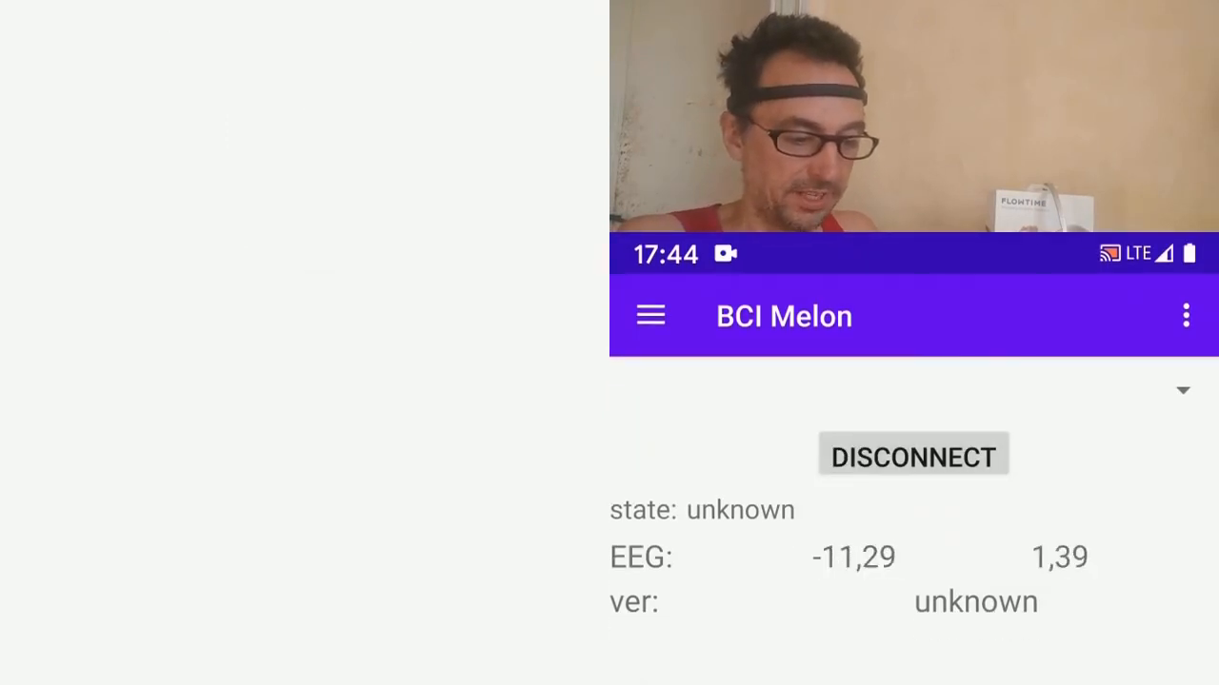
left_click(650, 316)
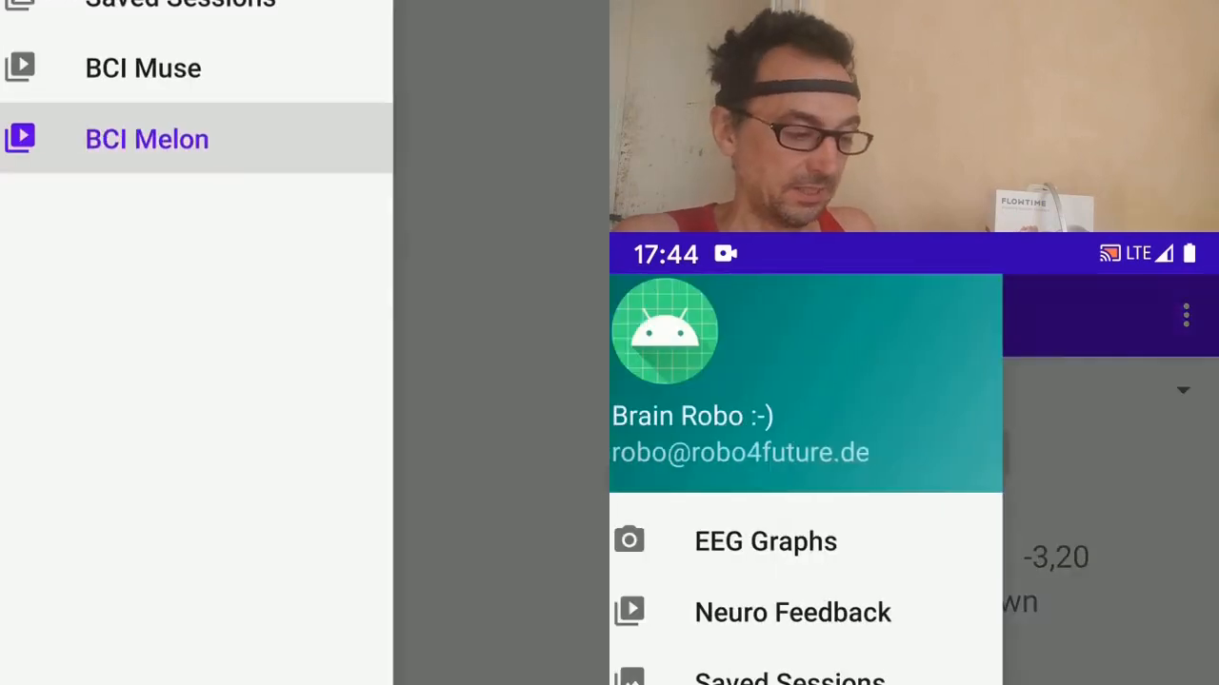
left_click(764, 541)
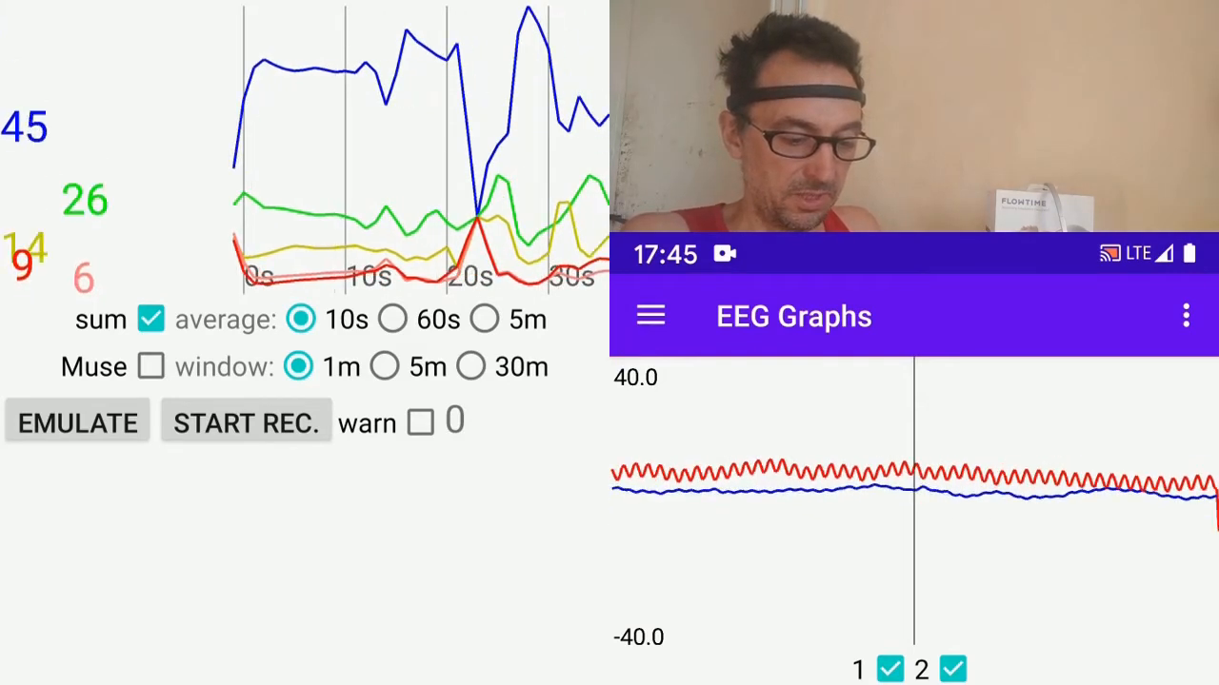
Step: Try 5m and 30m windows with 60s averaging, end at 5m/10s, toggling channels 1 and 2
left_click(385, 367)
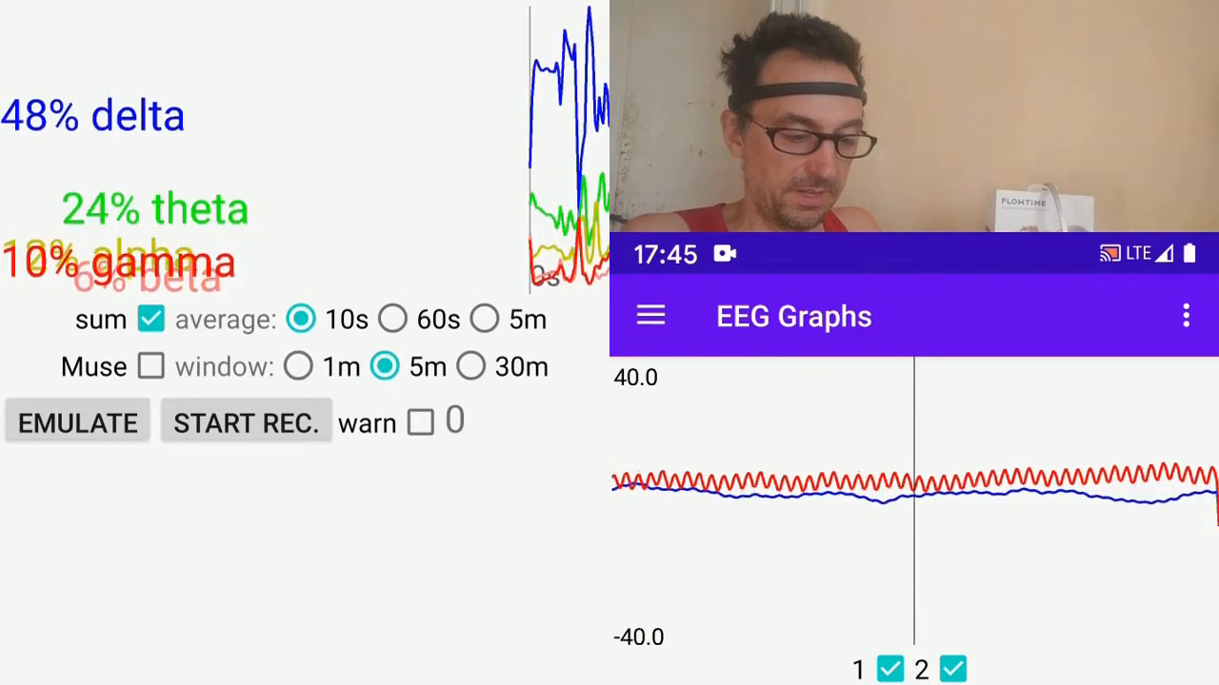
left_click(472, 366)
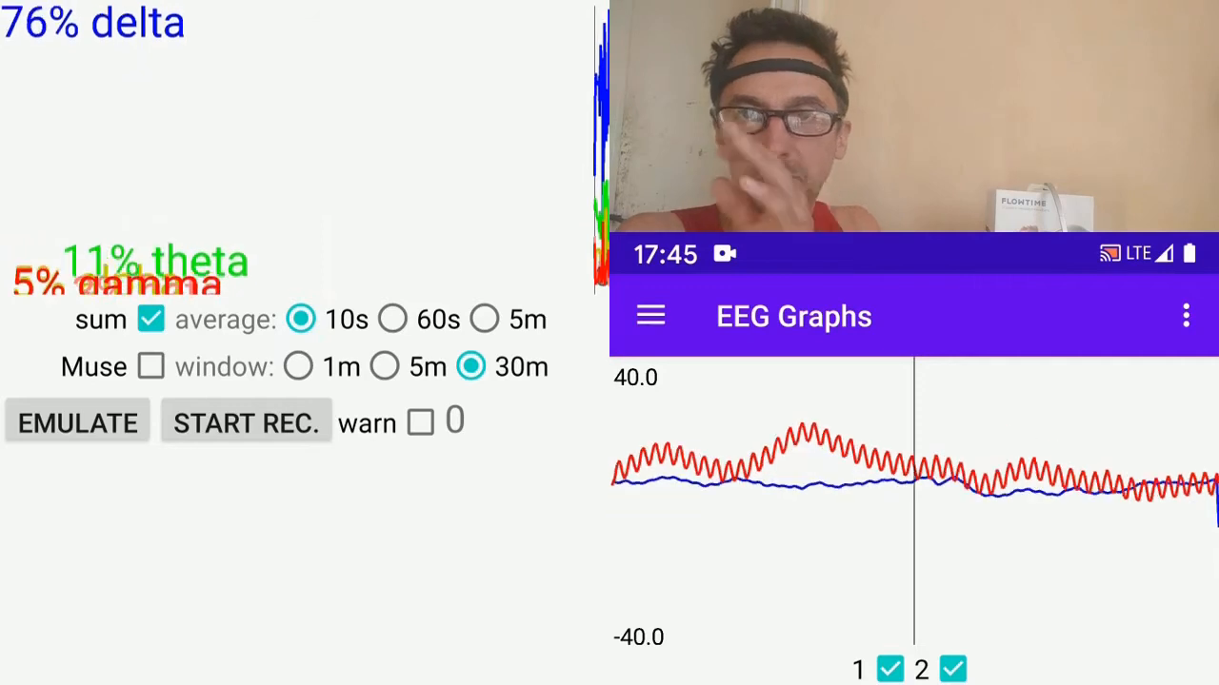
left_click(392, 319)
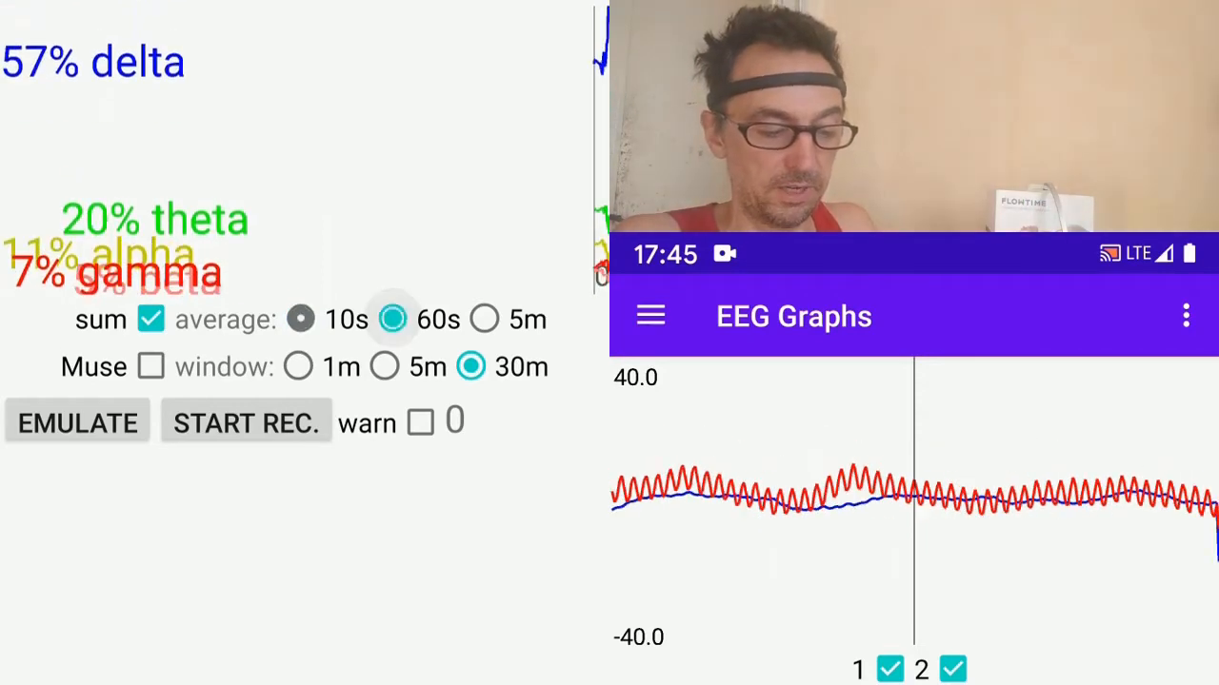
left_click(384, 367)
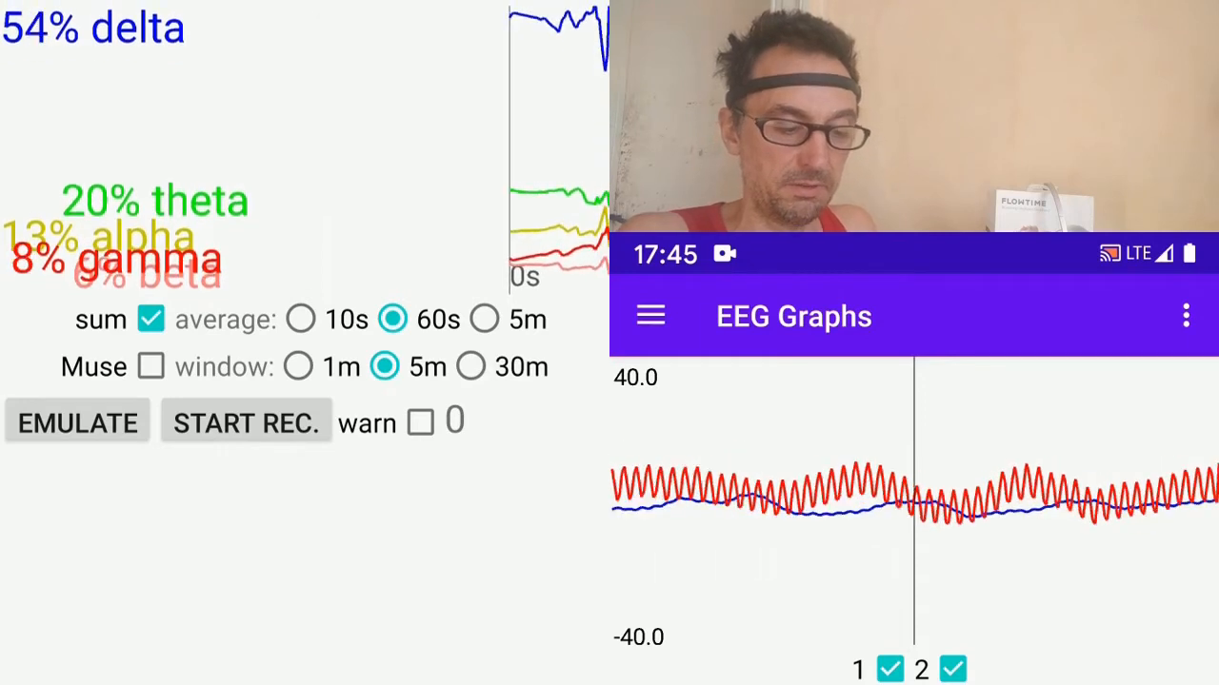
left_click(300, 319)
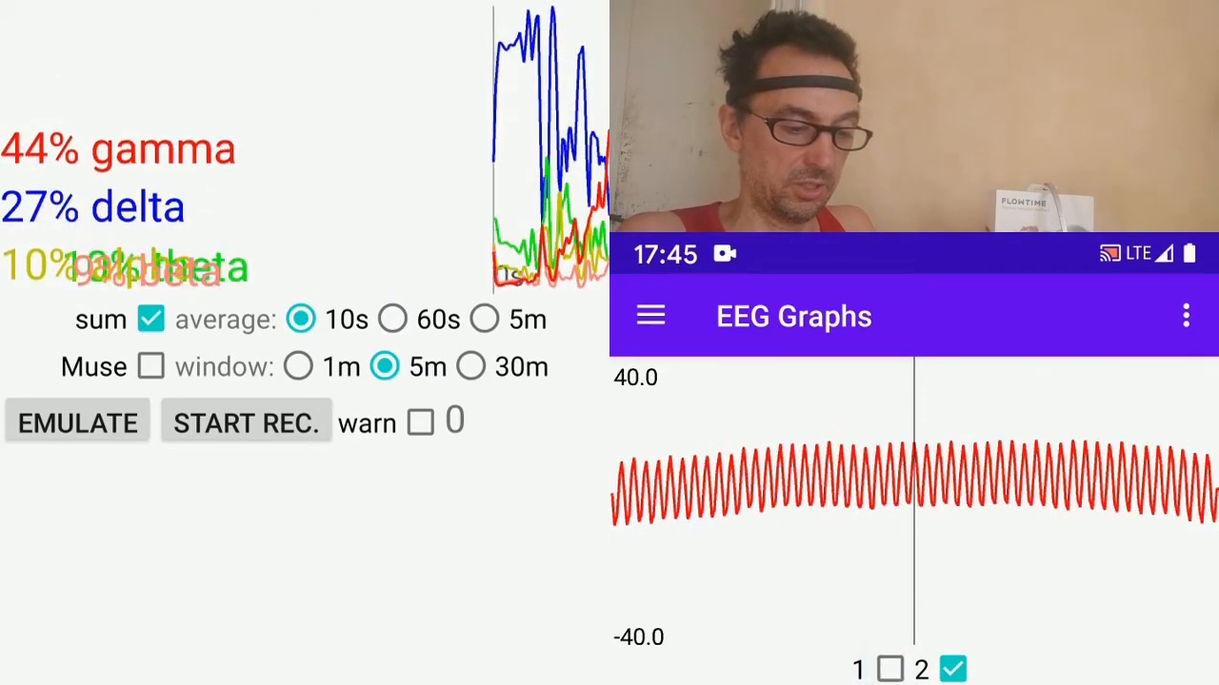
left_click(889, 669)
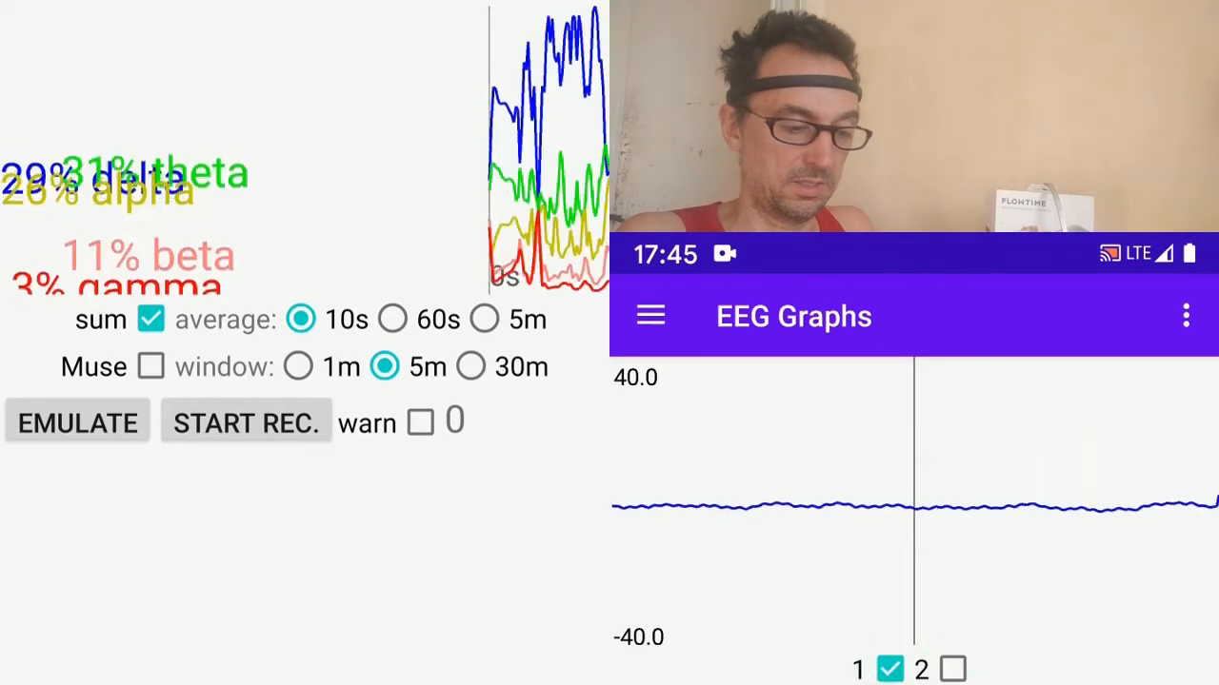
left_click(952, 669)
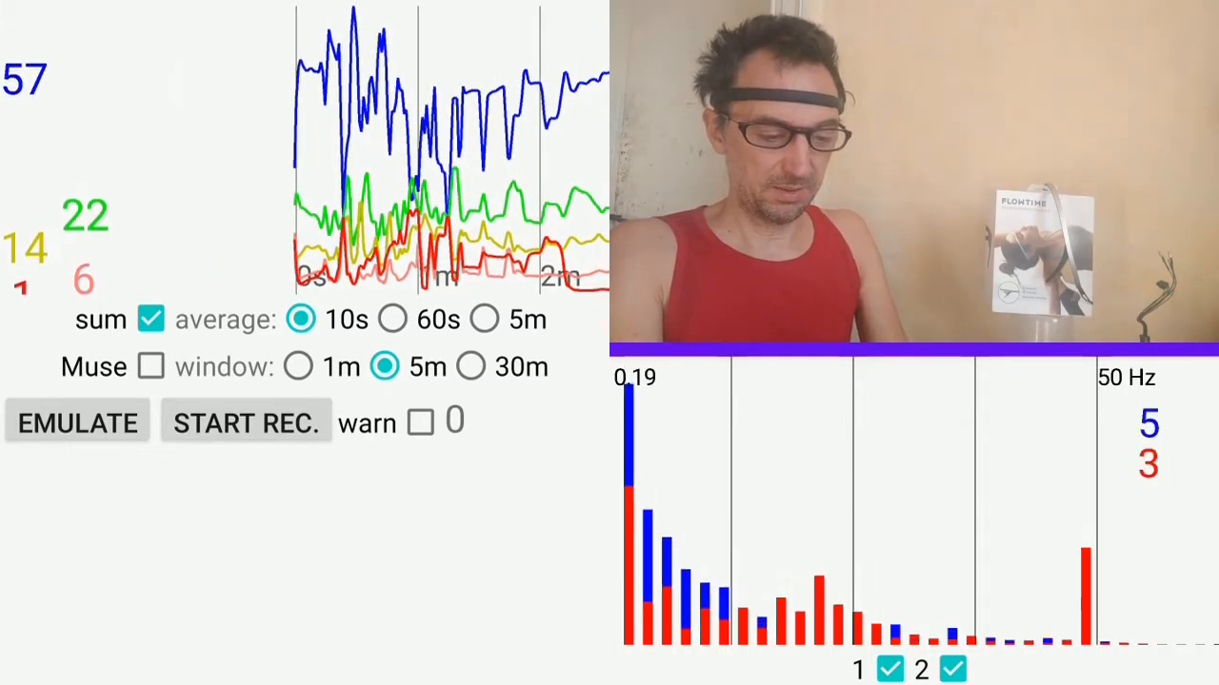
Step: Set the band trends to a 30-minute window and open the sleep/think neurofeedback templates
left_click(298, 366)
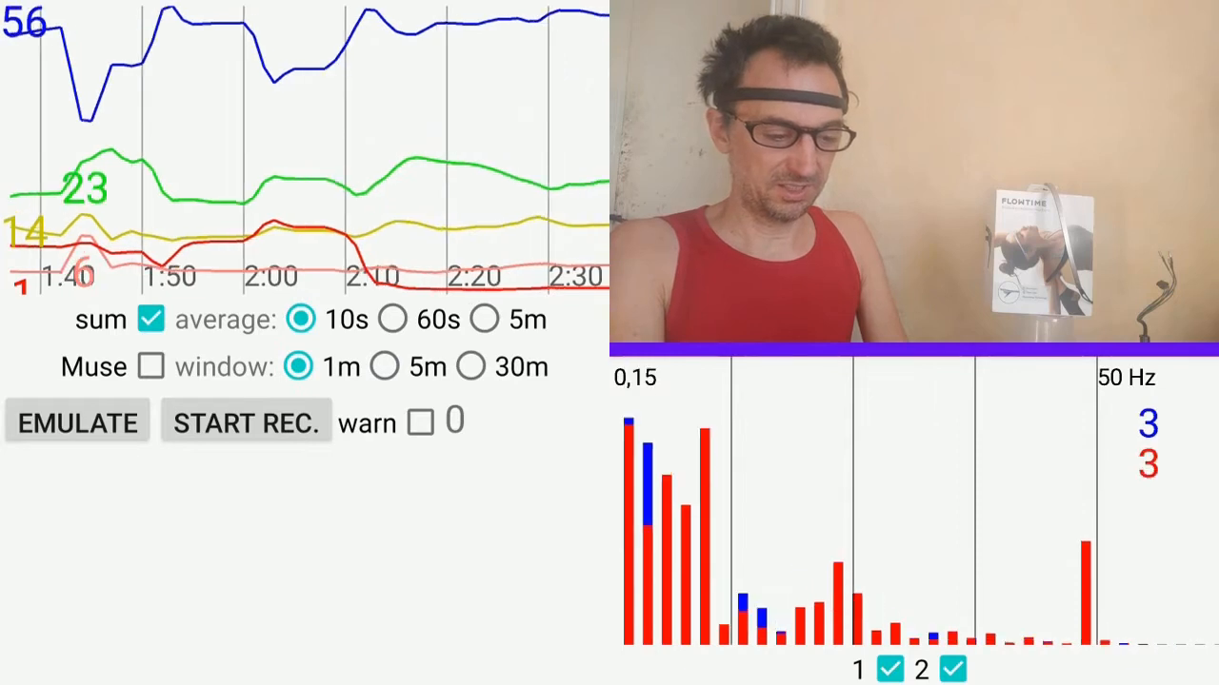
left_click(471, 366)
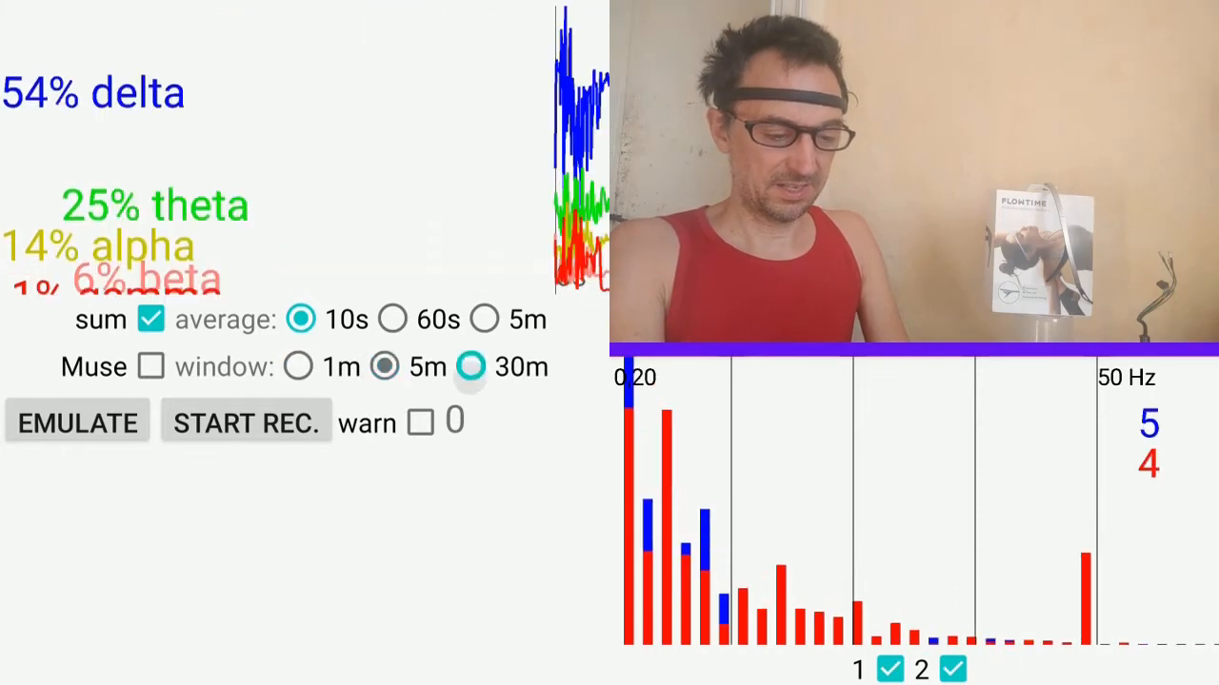
left_click(471, 366)
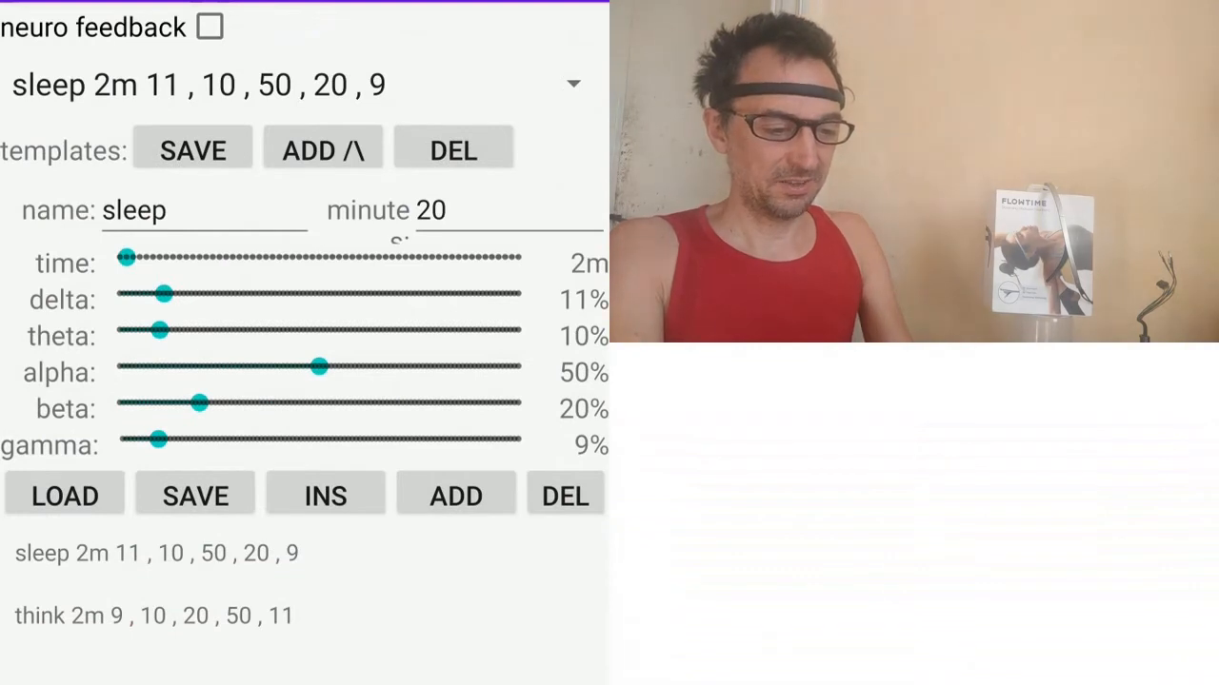
left_click(573, 83)
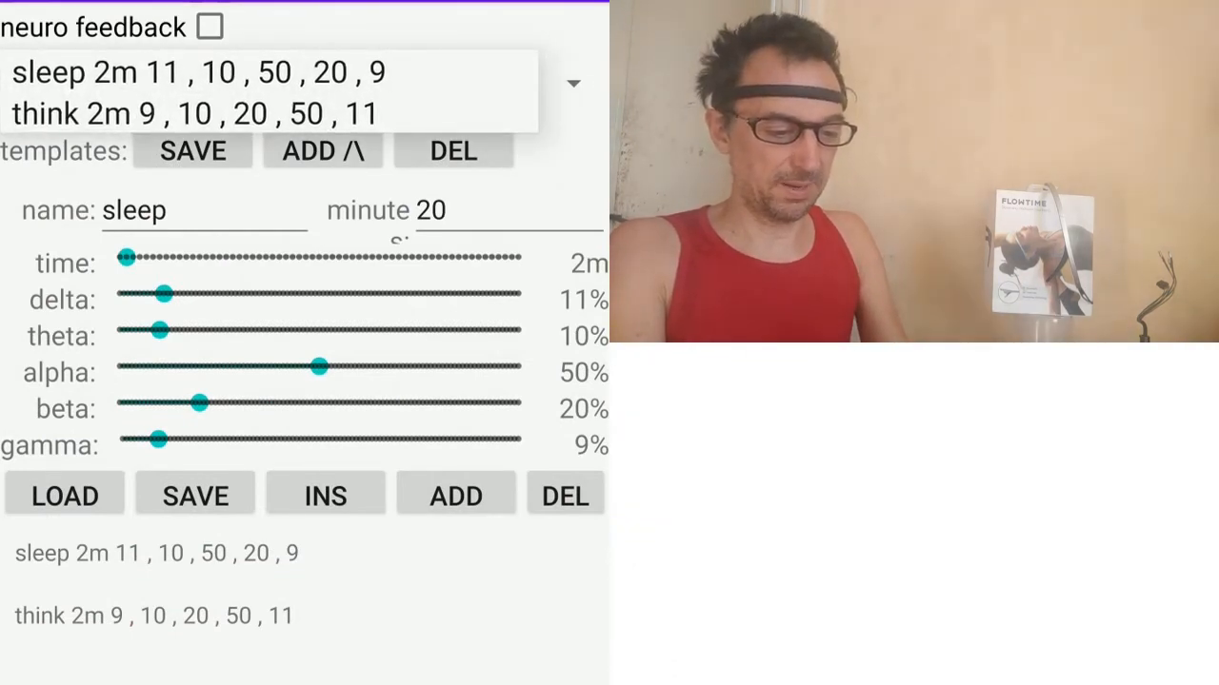
left_click(190, 72)
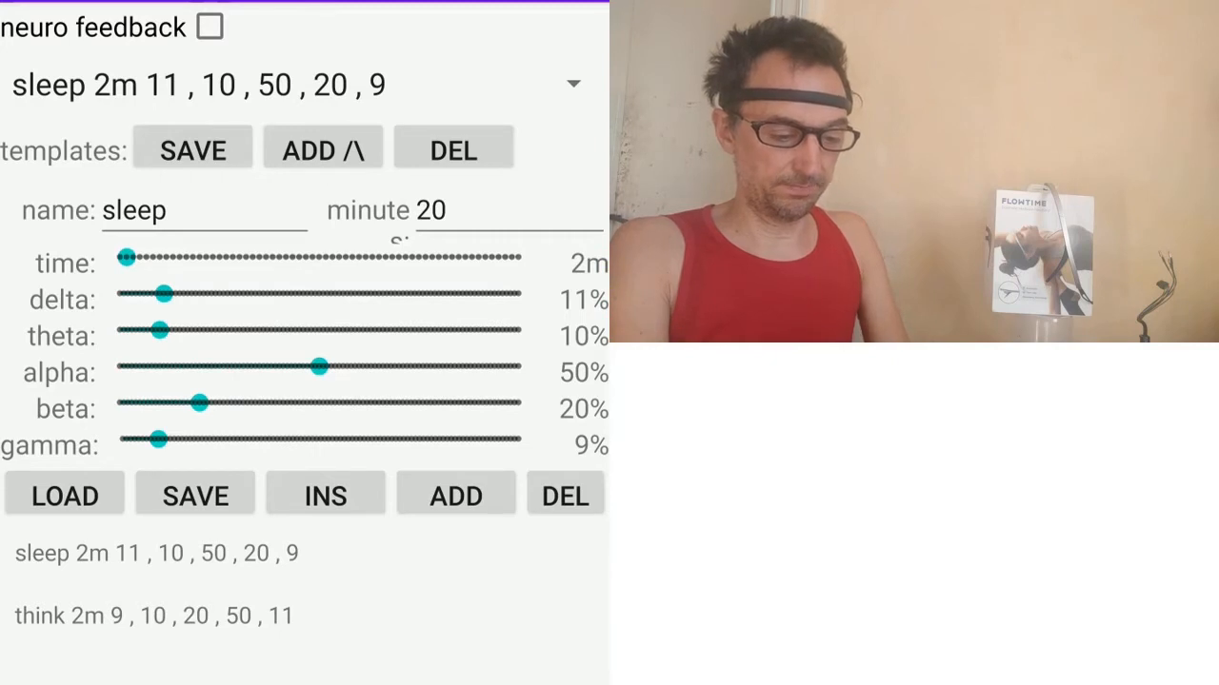
left_click(157, 552)
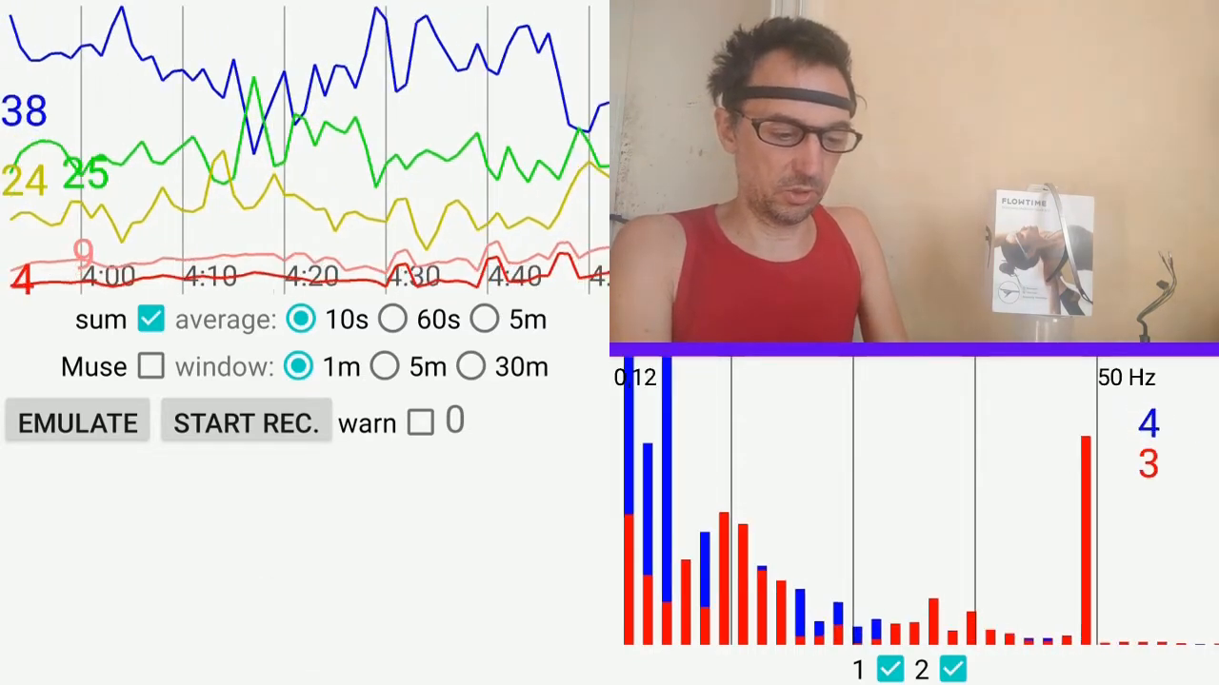
Step: Set the band trends to 60-second averaging over a 5-minute window
left_click(393, 319)
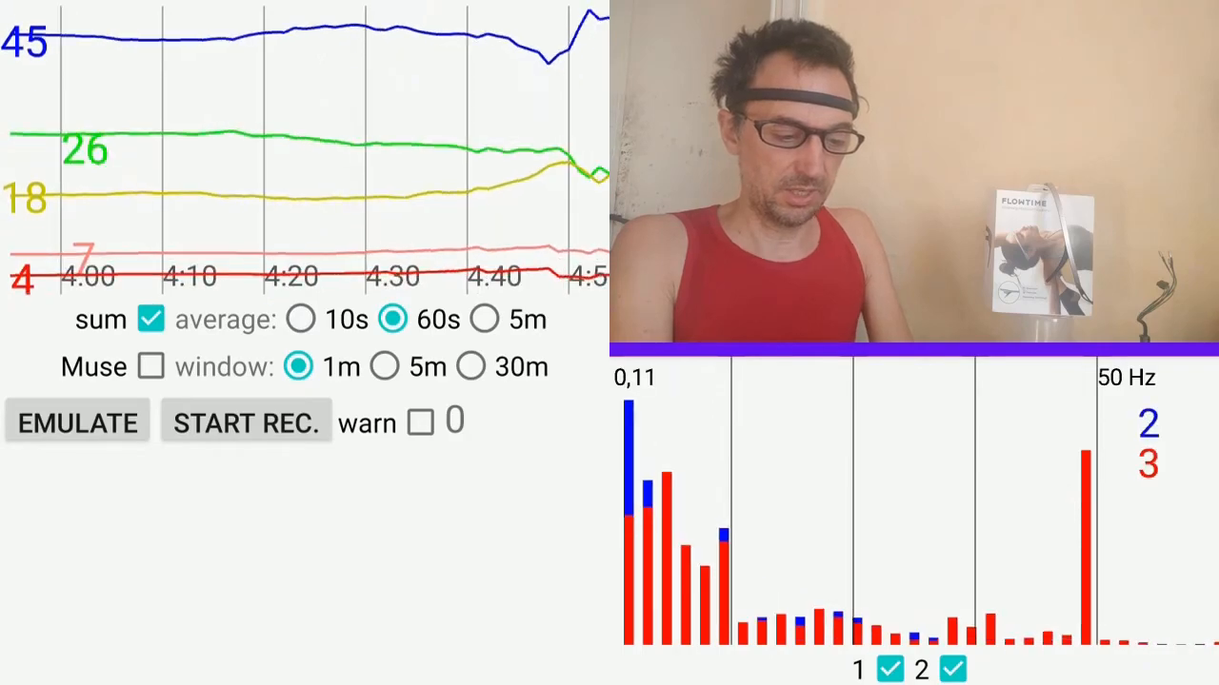
left_click(484, 319)
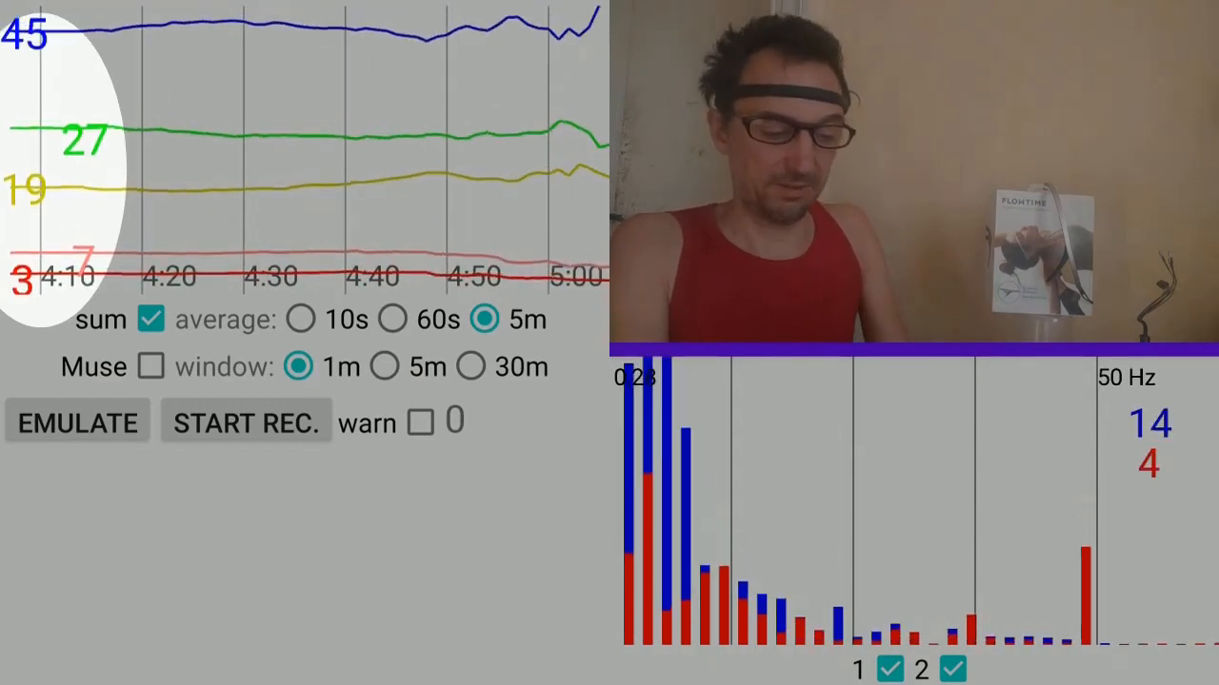
left_click(301, 318)
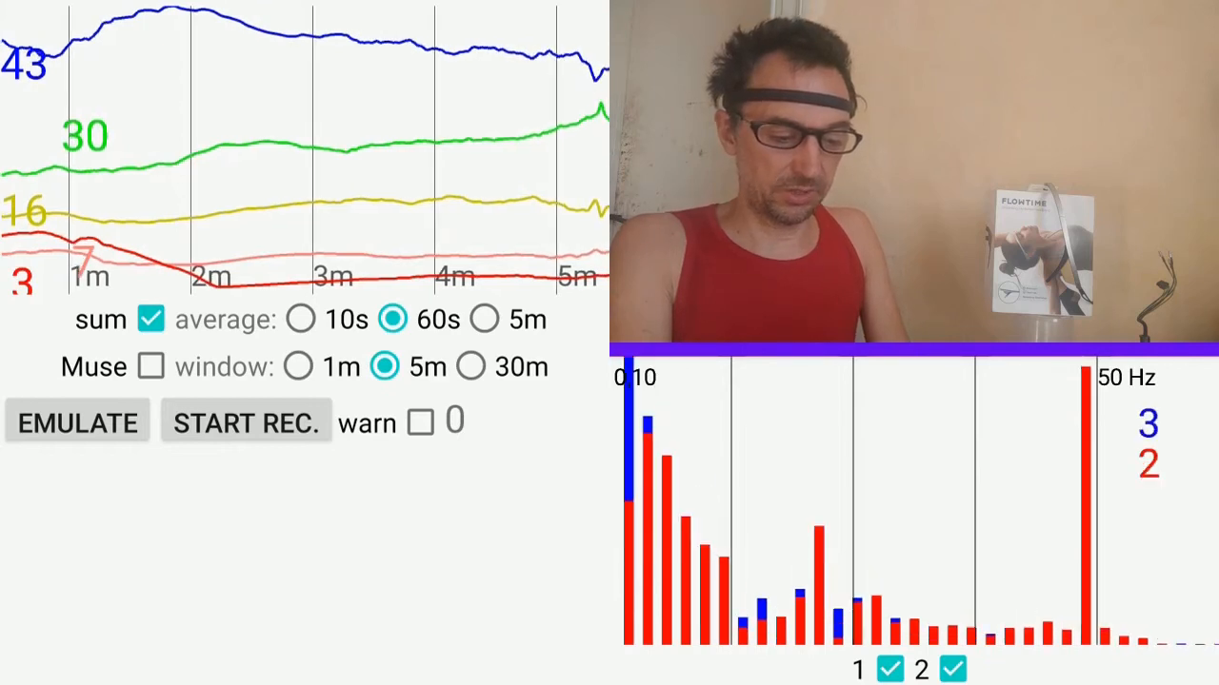
Step: Turn on signal warnings with the warn checkbox
left_click(420, 421)
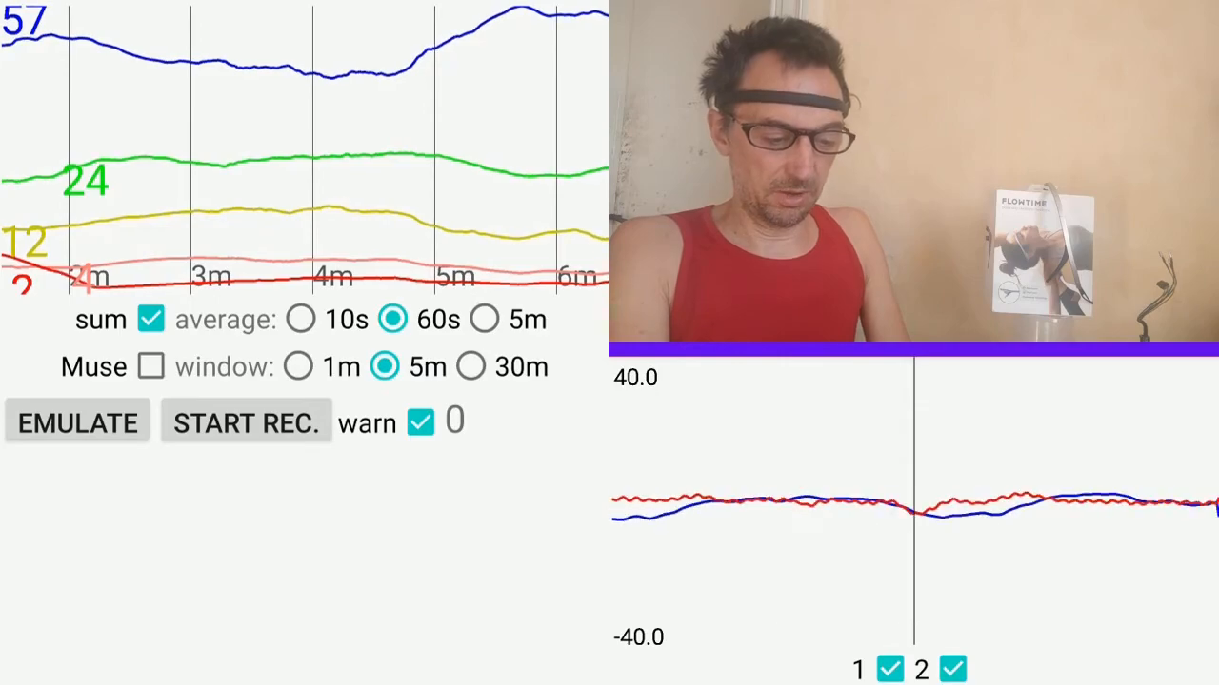
Step: Start recording the EEG session so the button reads WAIT REC
left_click(245, 421)
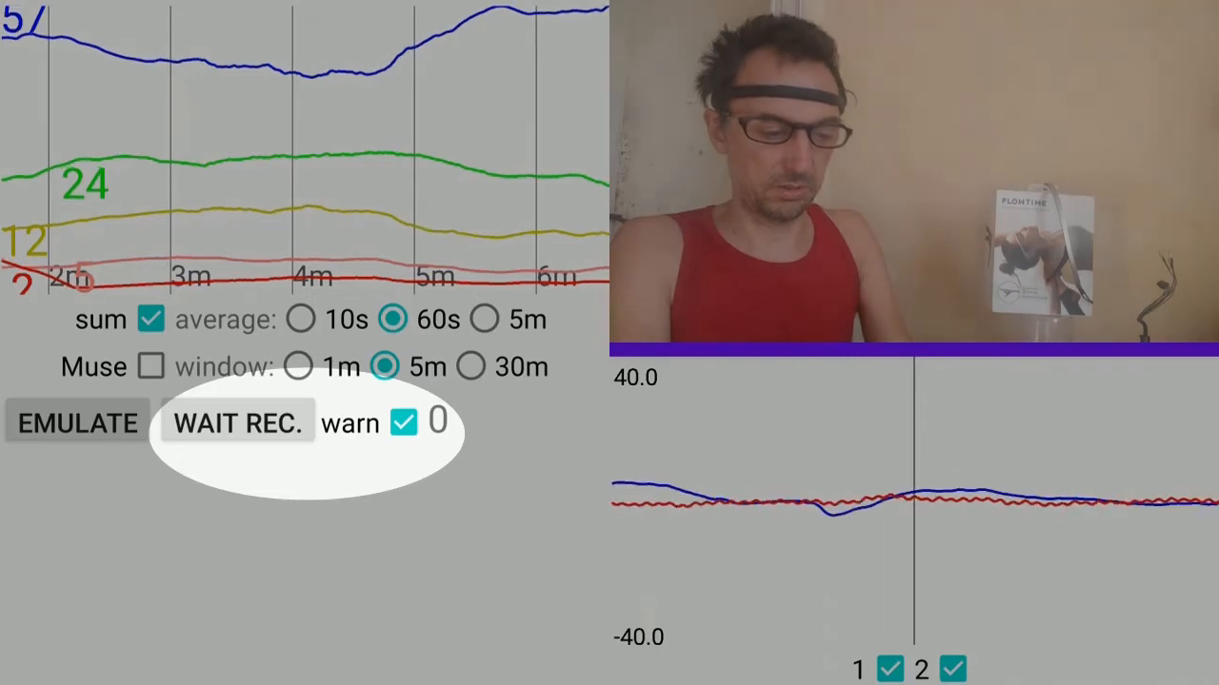
left_click(237, 423)
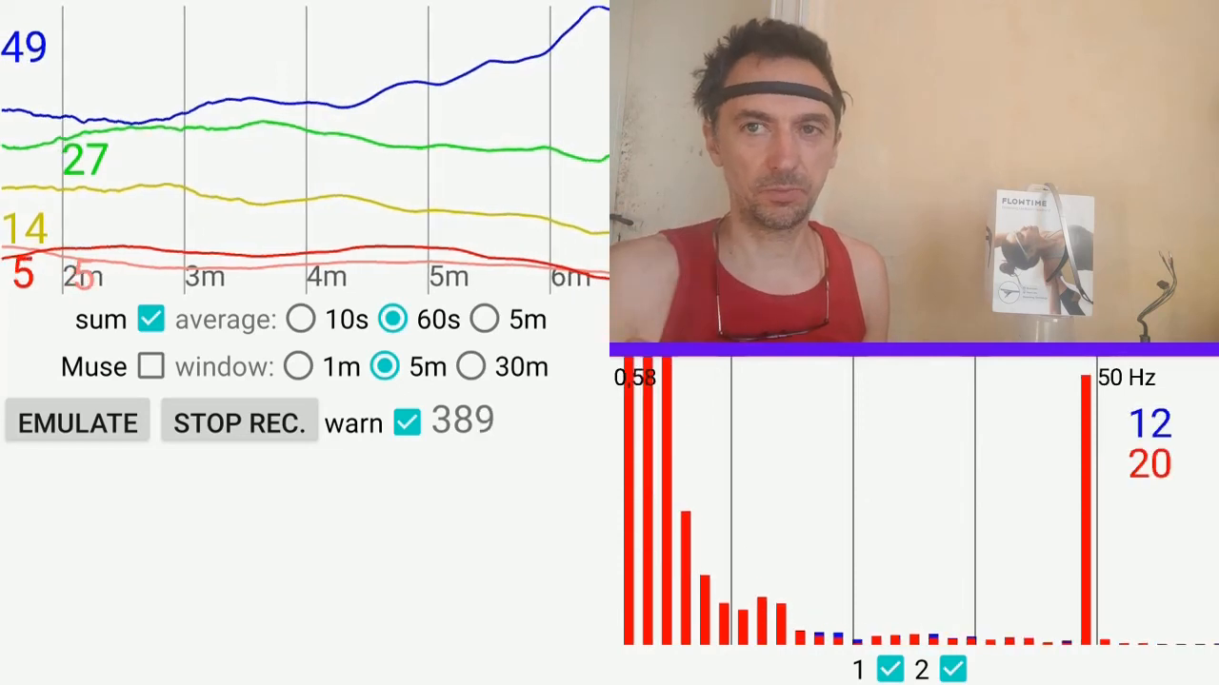
Step: Watch the 60s-averaged 5m band trends, then go to the device connection page
key("d")
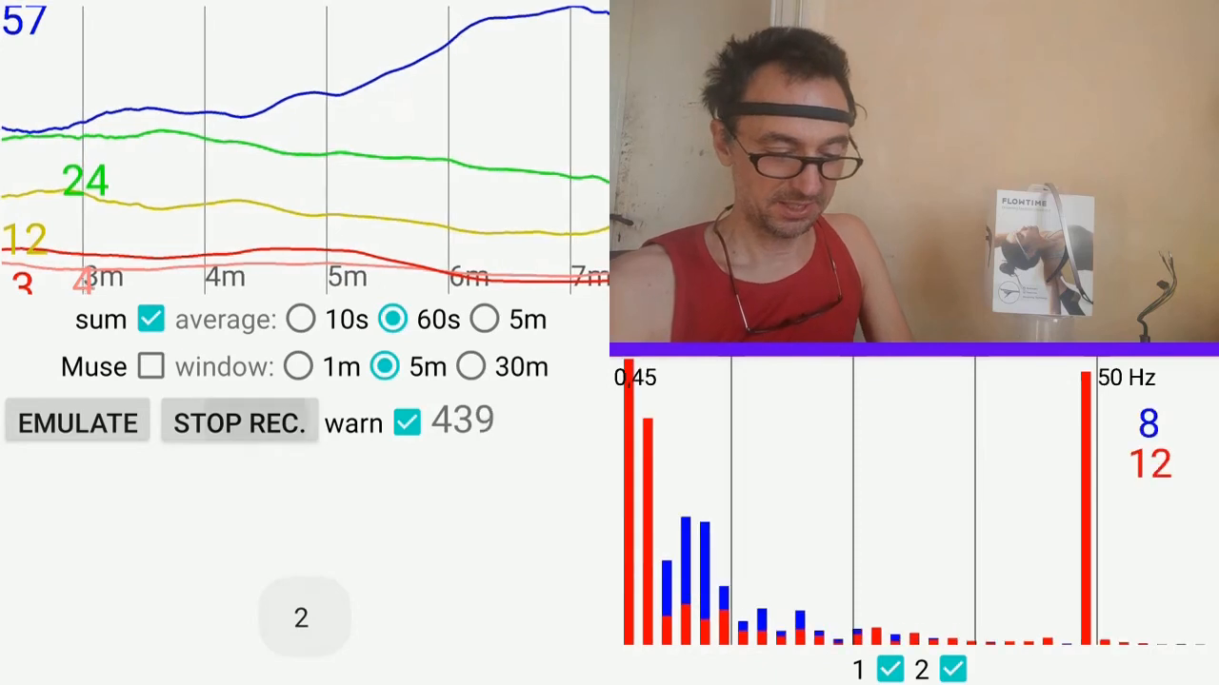
left_click(239, 423)
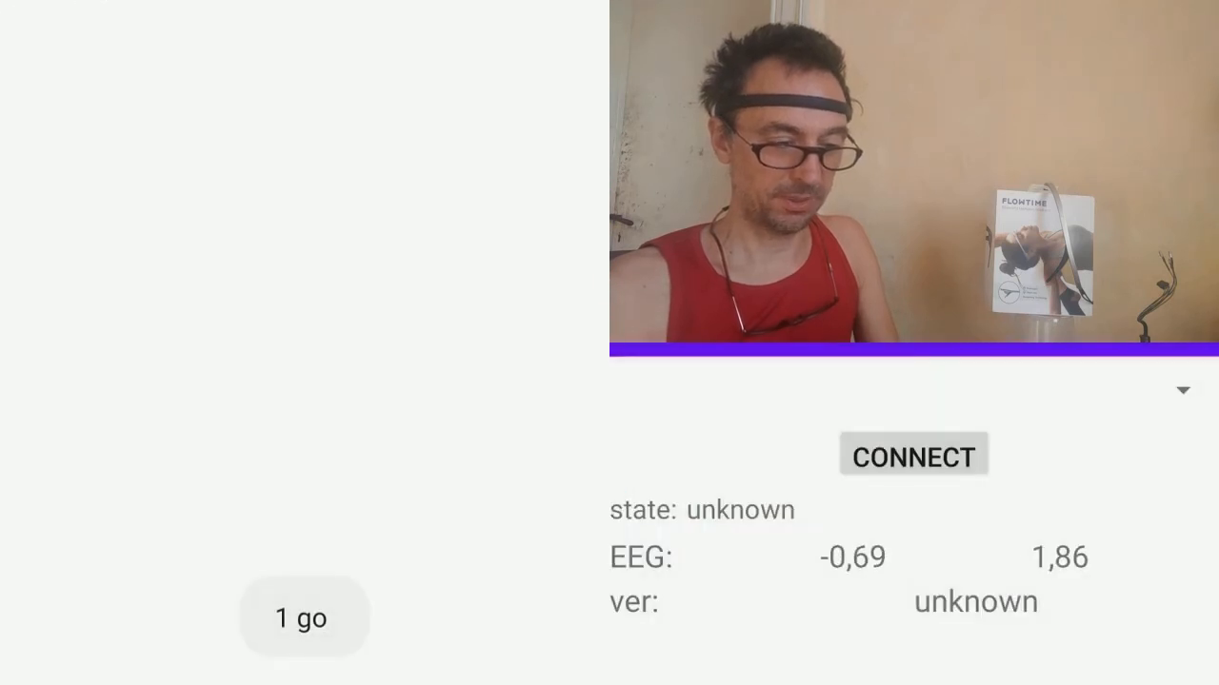
Step: Connect the EEG headband on the connection page so the button reads DISCONNECT
left_click(911, 454)
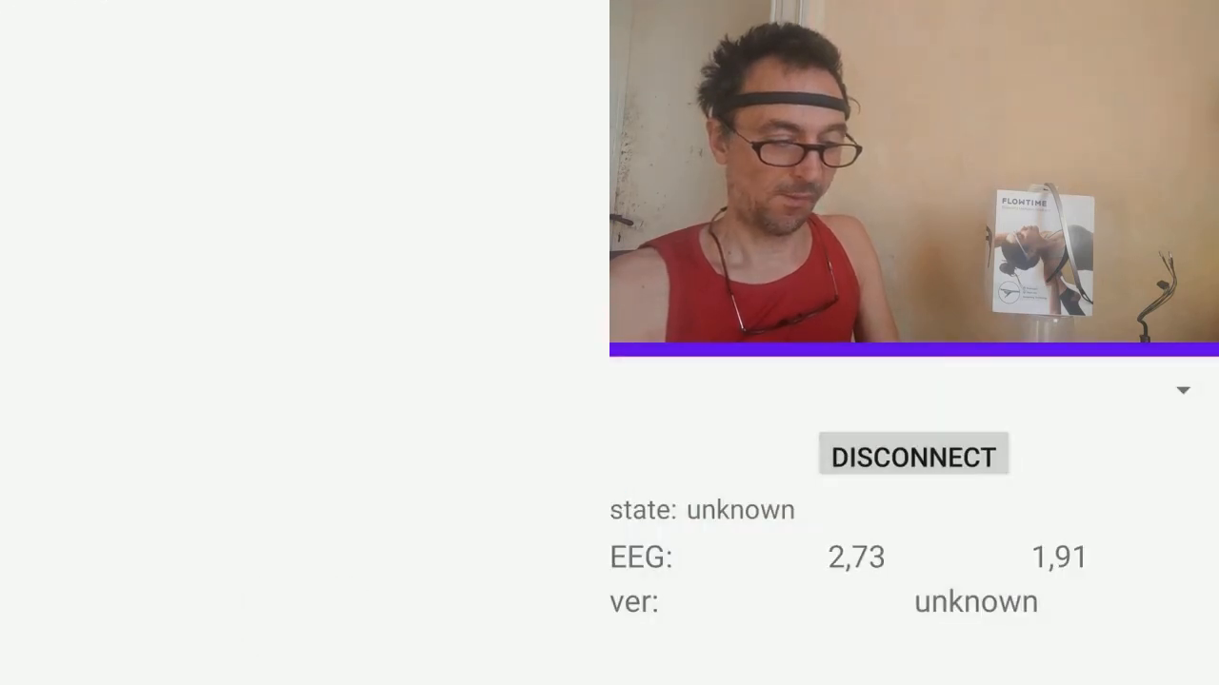
left_click(911, 454)
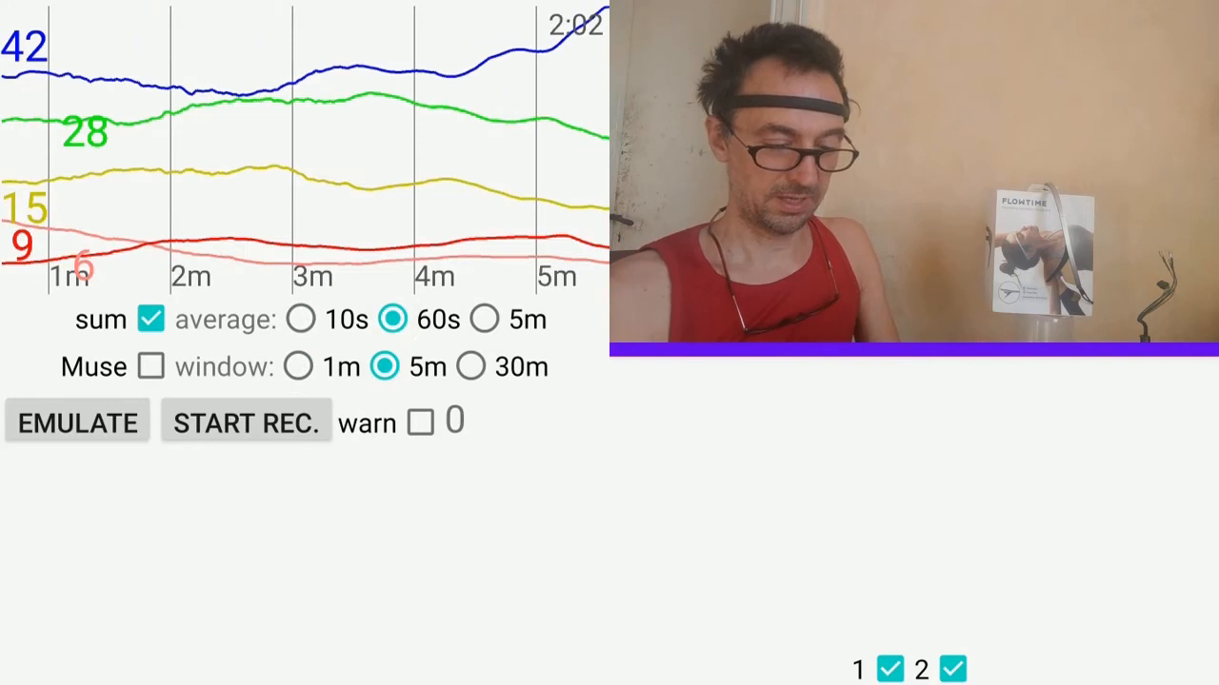
Step: Select 10s averaging and the 30m window for the delta, theta and alpha trends
left_click(471, 367)
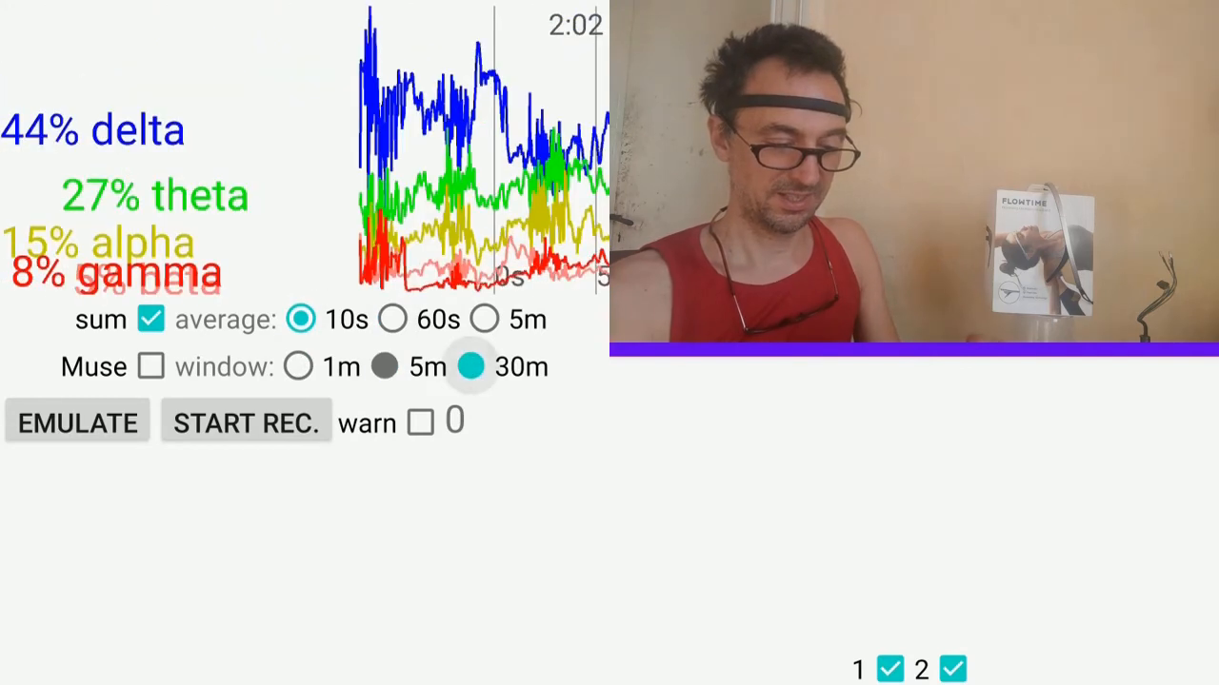
left_click(472, 366)
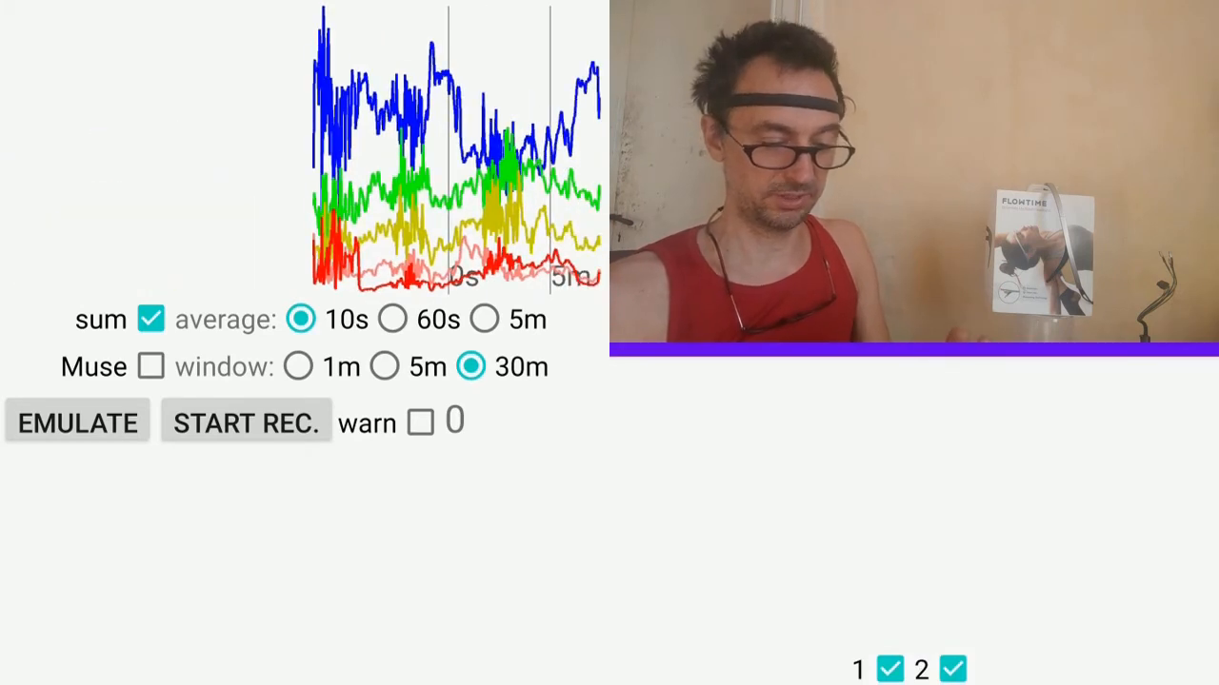
left_click(152, 319)
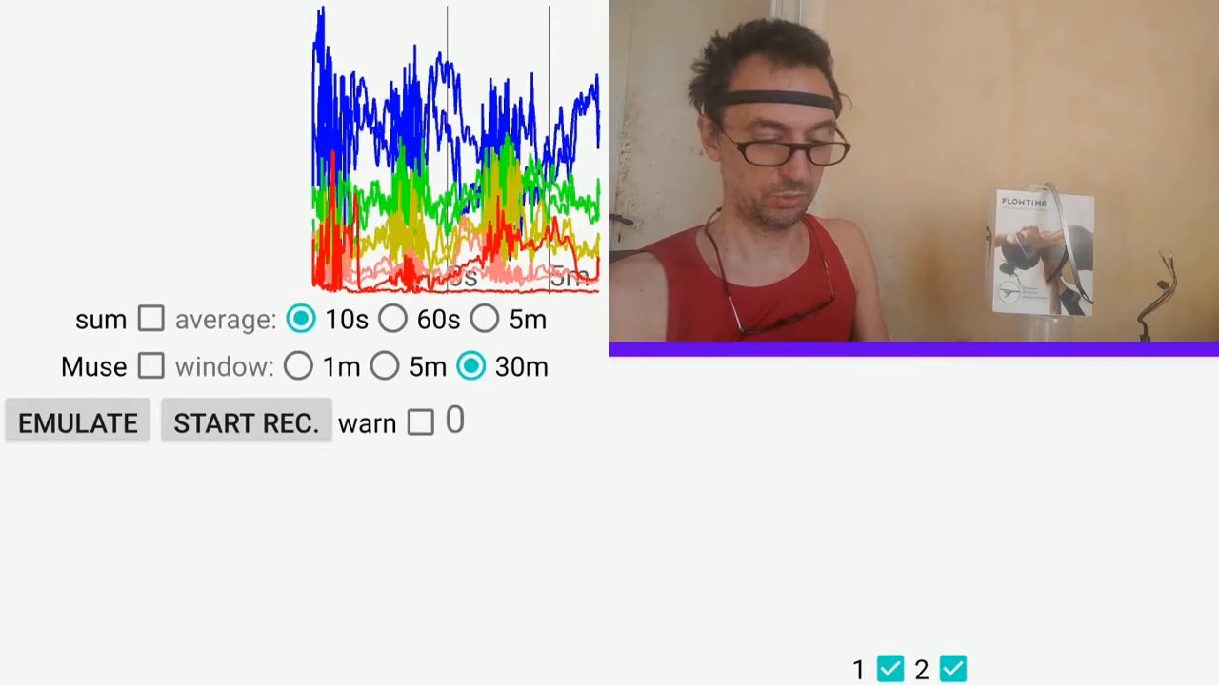
left_click(152, 319)
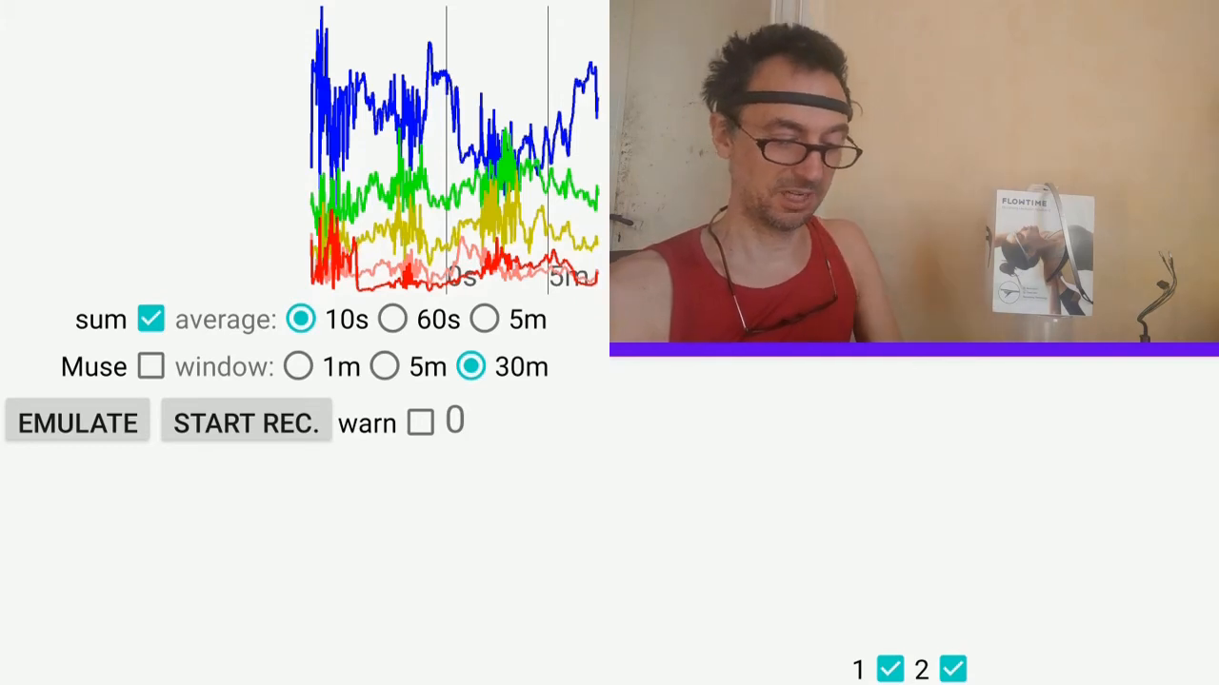
left_click(384, 366)
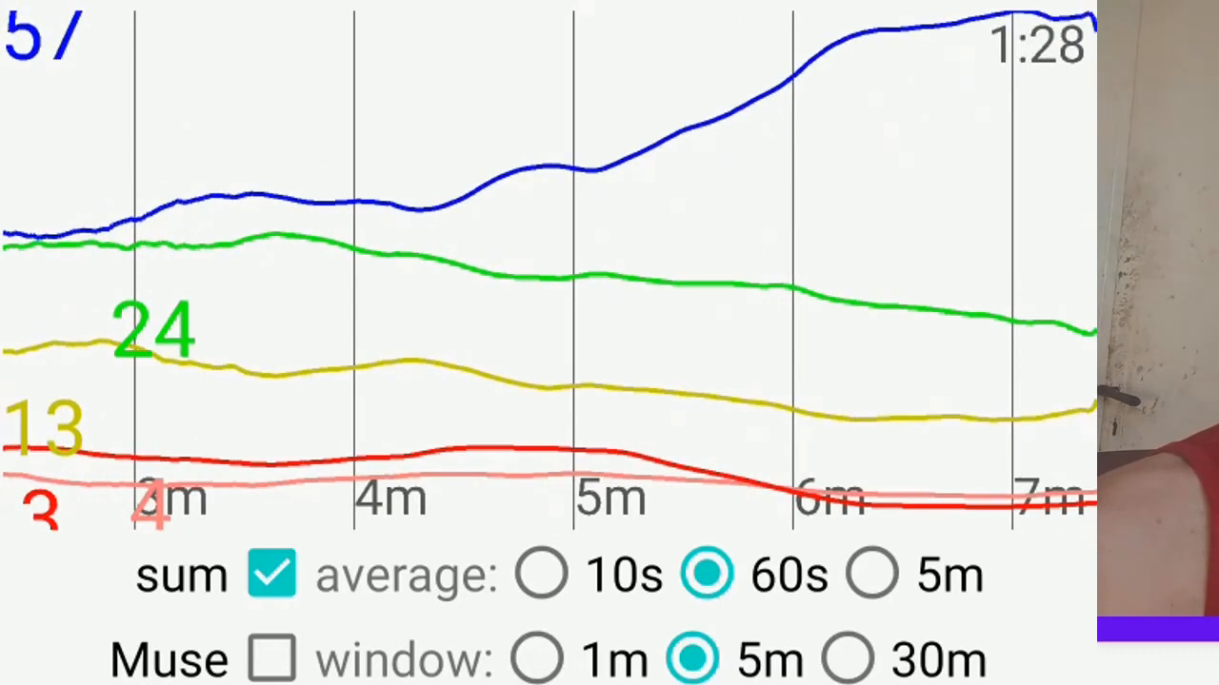
Step: Set the band-trend graph window to 30 minutes and head to Saved Sessions
left_click(847, 657)
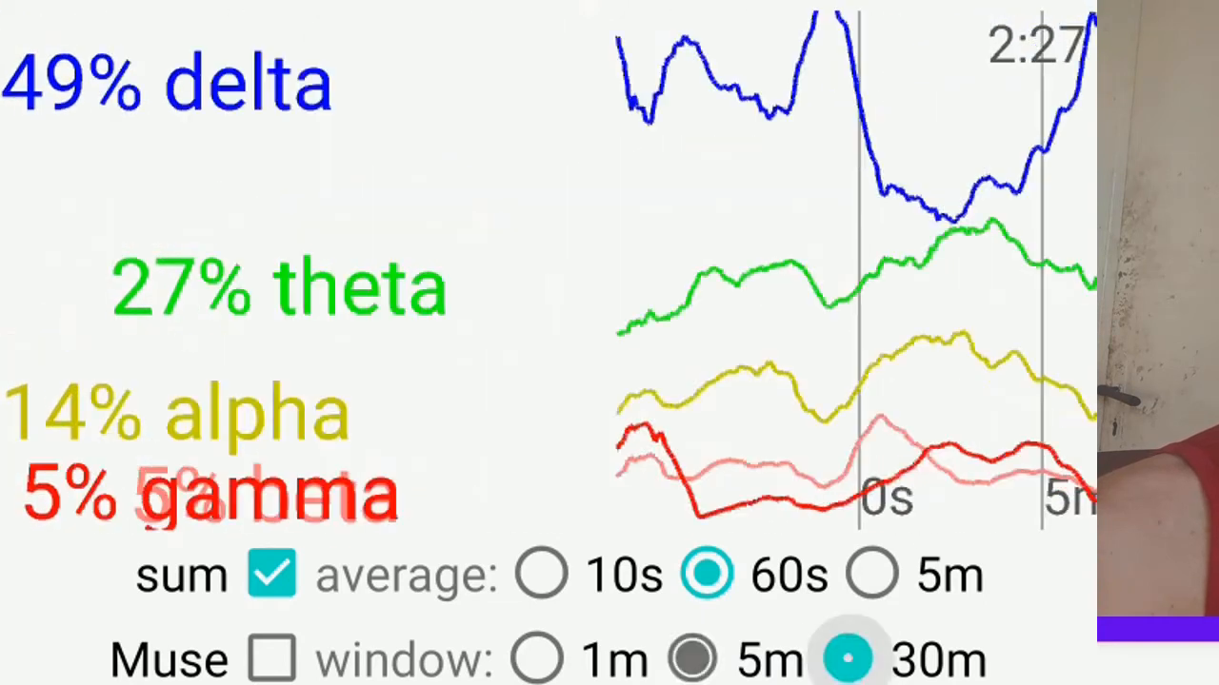
left_click(848, 656)
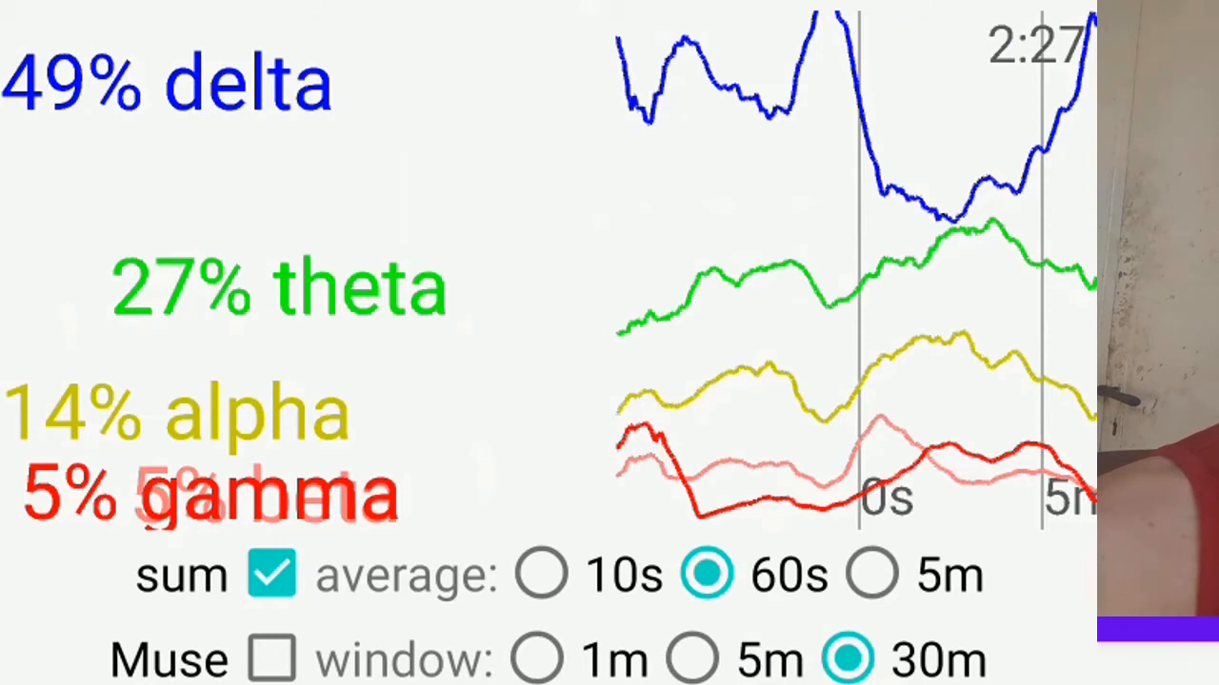
left_click(692, 659)
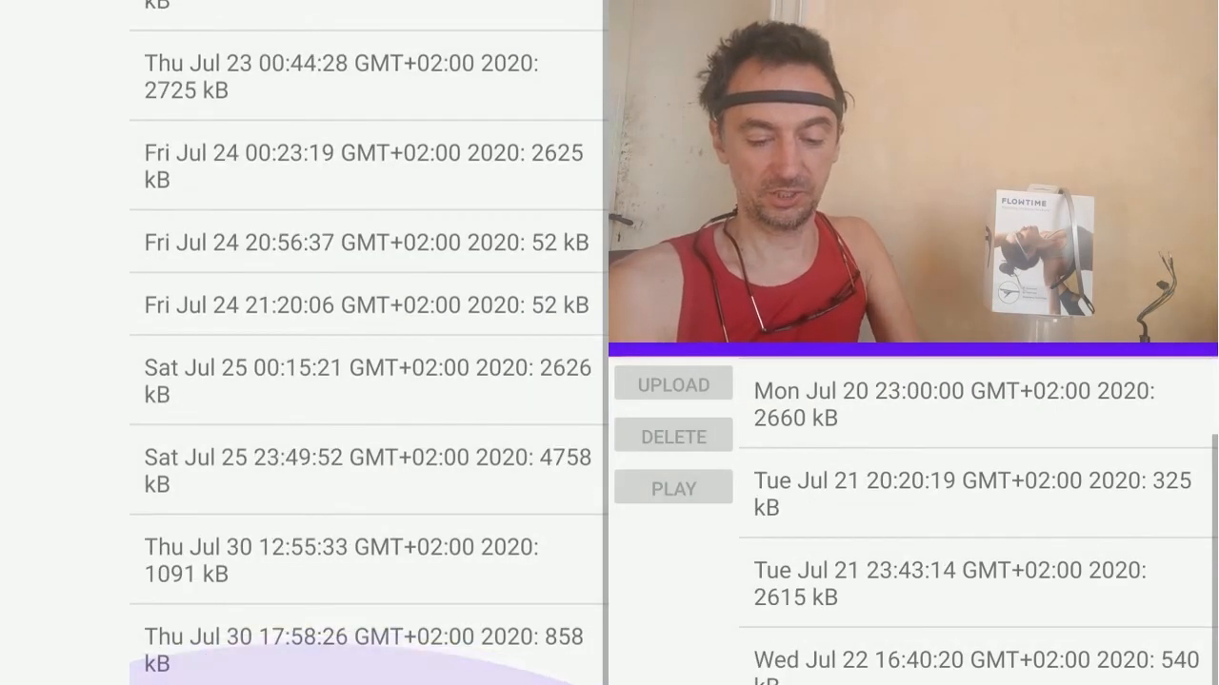
Step: Open the navigation drawer listing EEG Graphs, Neuro Feedback and BCI
left_click(365, 650)
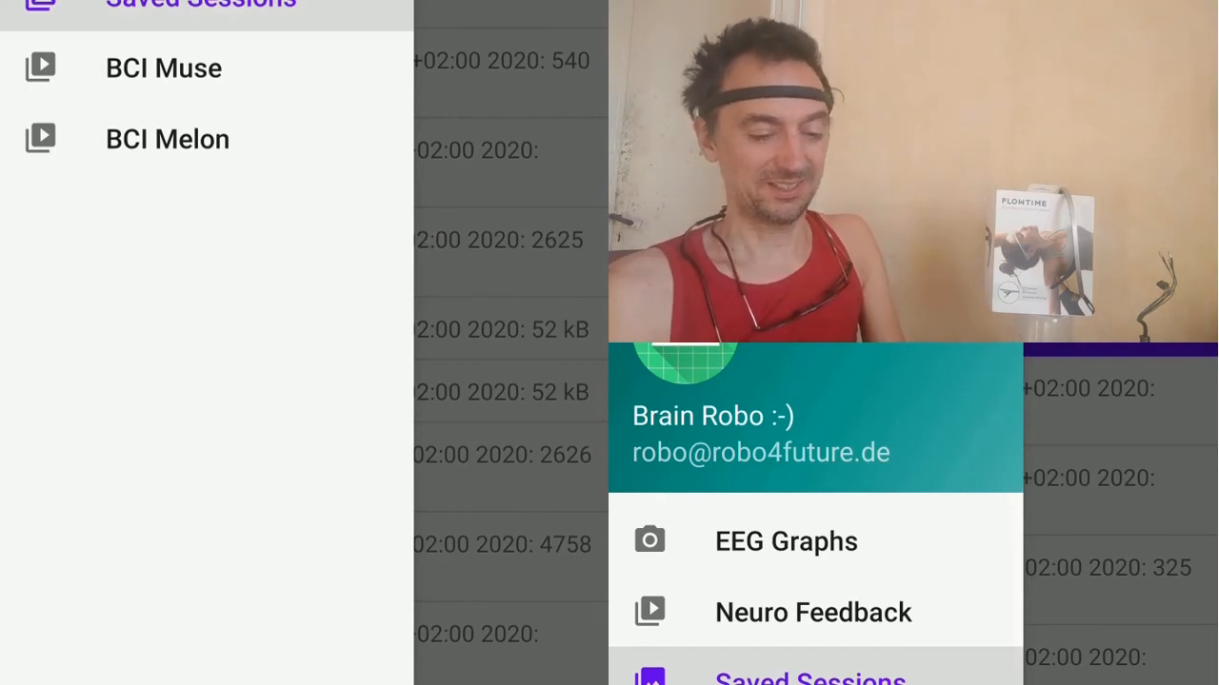
Step: Go to EEG Graphs, then to the BCI Muse connection screen
left_click(785, 541)
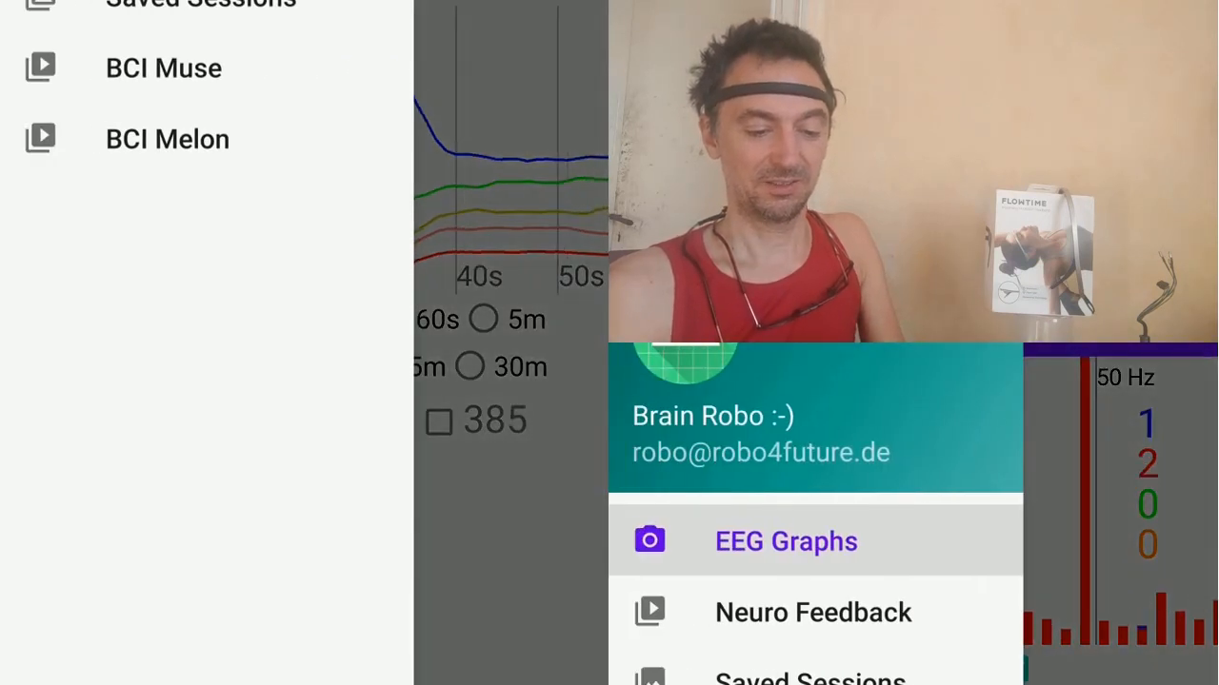
left_click(785, 541)
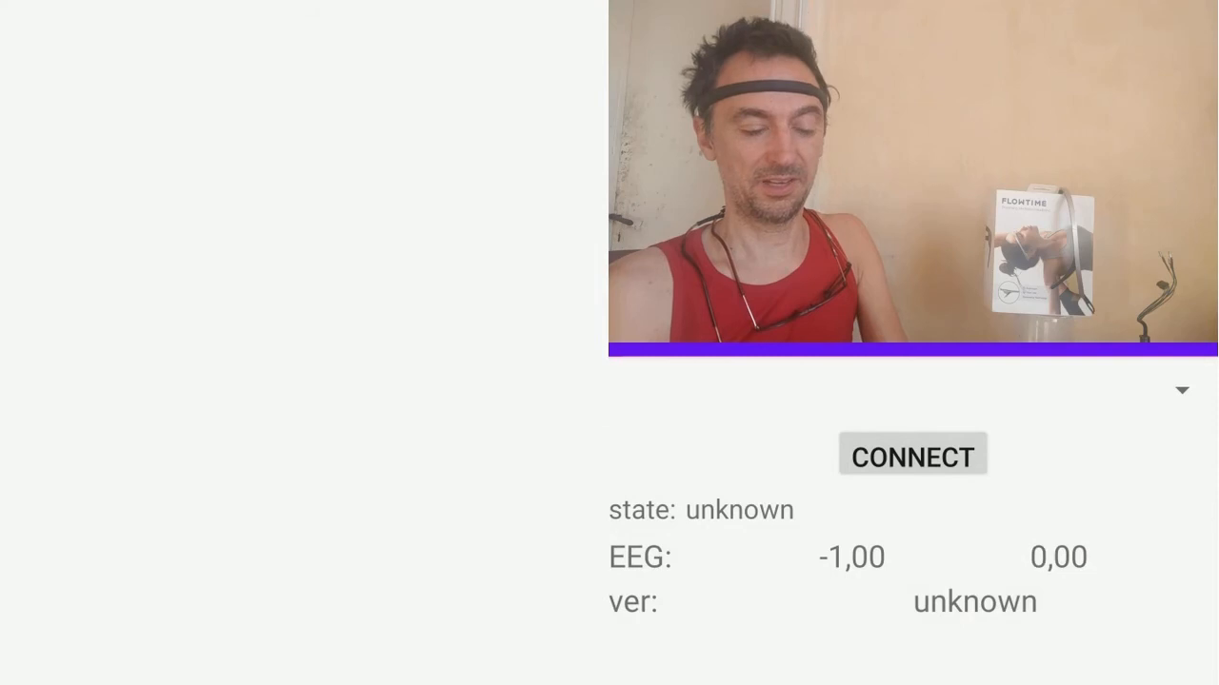